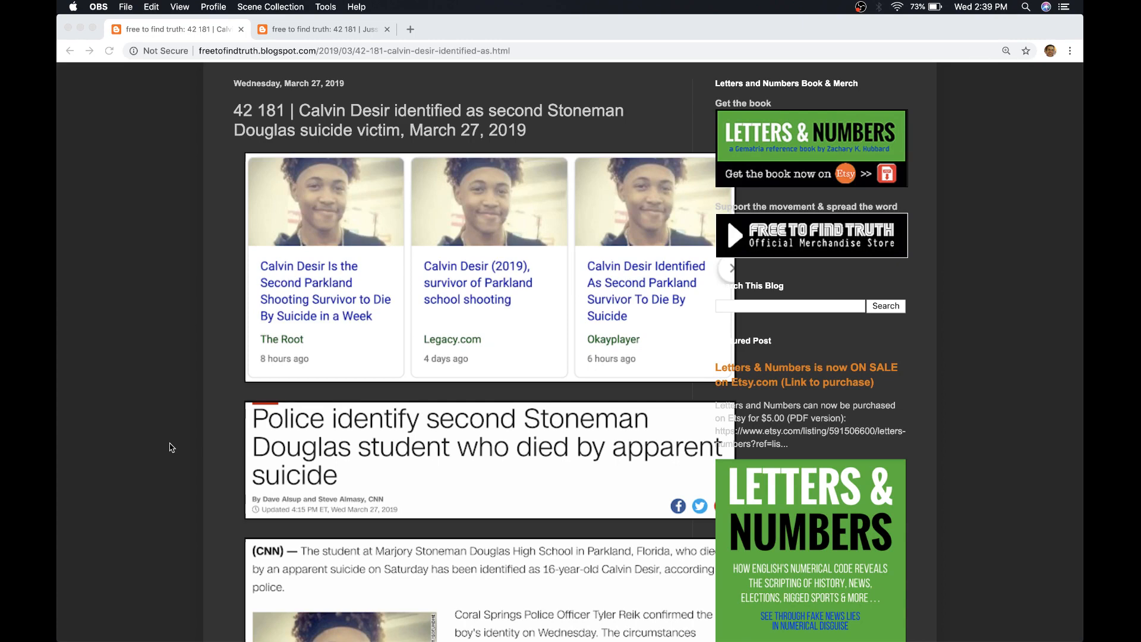
Step: Scroll the Stoneman Douglas post down to the CNN excerpt and Calvin Desir = 181 image
scroll(down, 3)
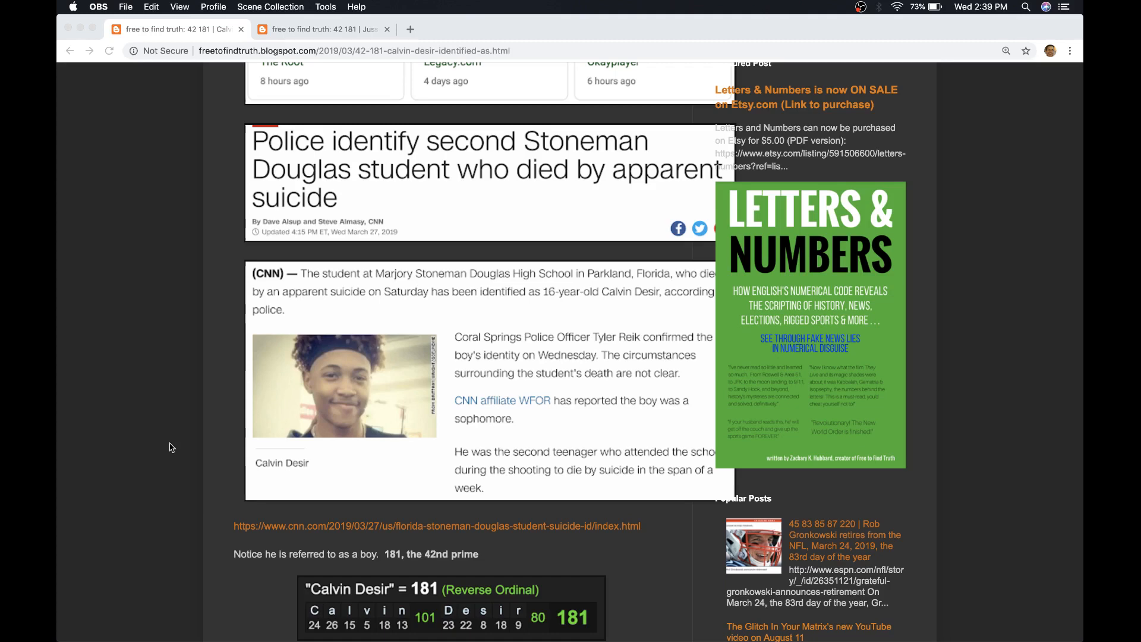
mouse_move(439, 380)
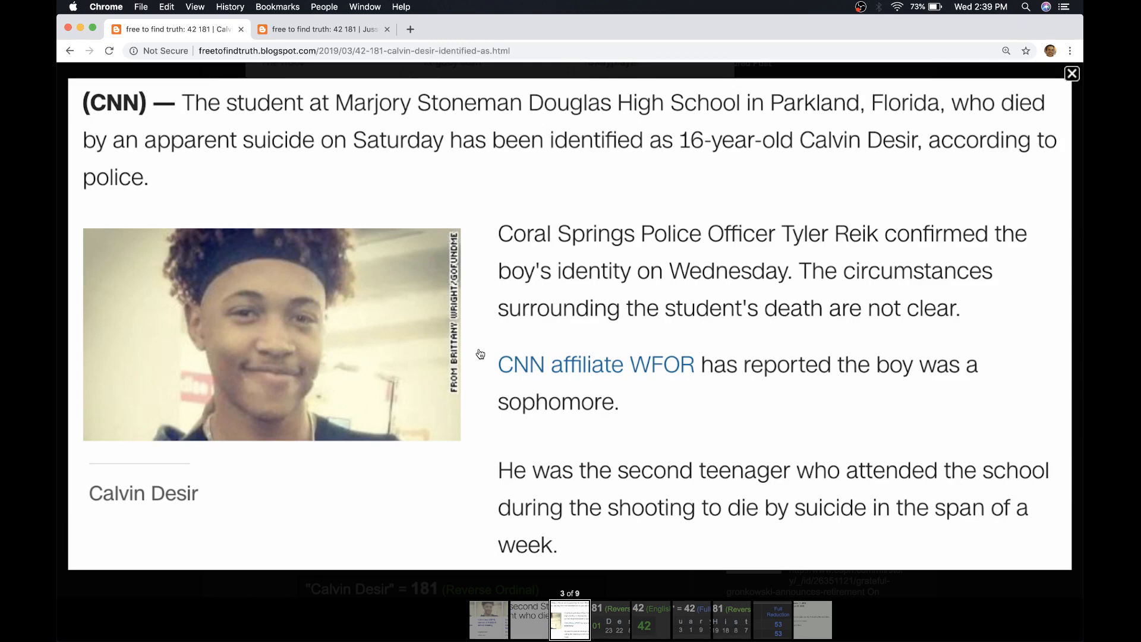
mouse_move(270, 144)
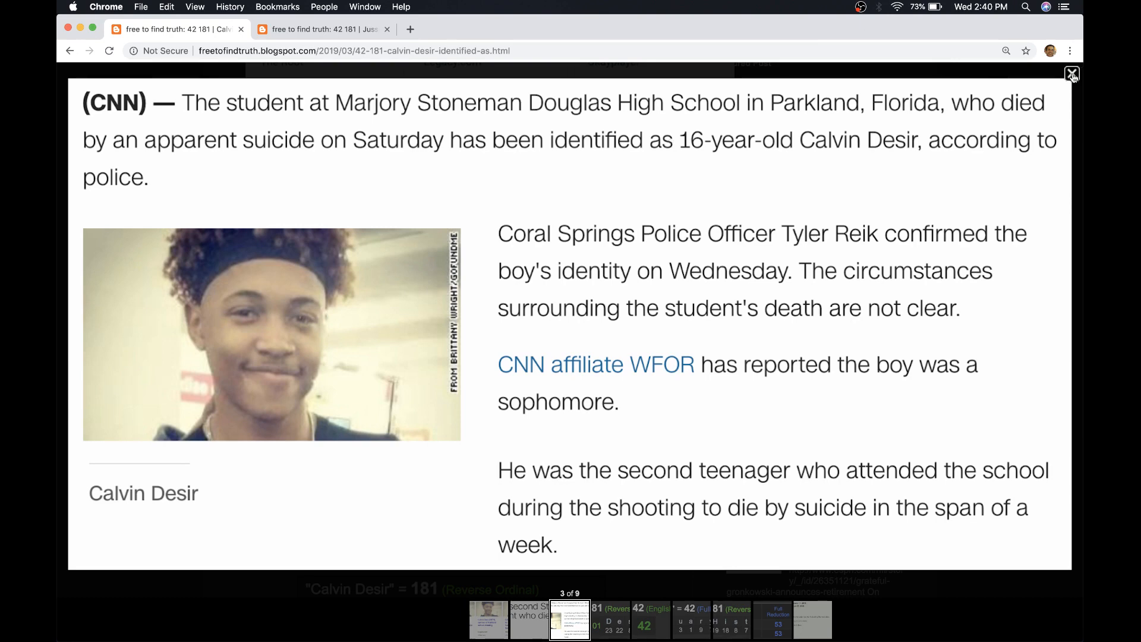
Step: Close the enlarged CNN article and scroll through the Boy = 42, February = 42 and Black History = 181 decodings
click(1070, 75)
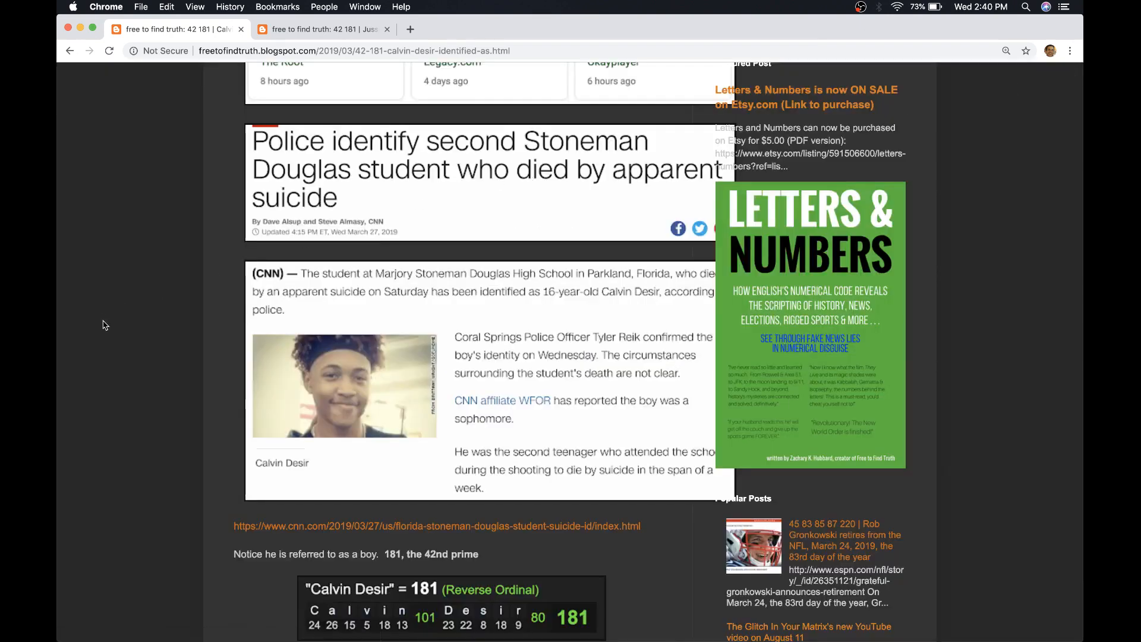
scroll(down, 3)
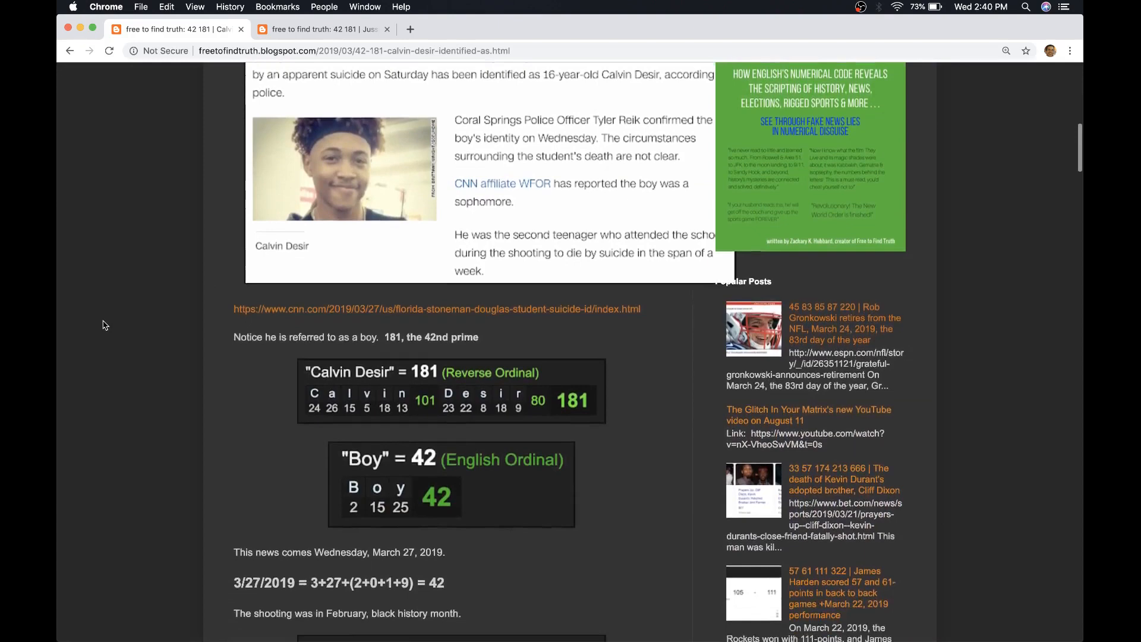
scroll(down, 3)
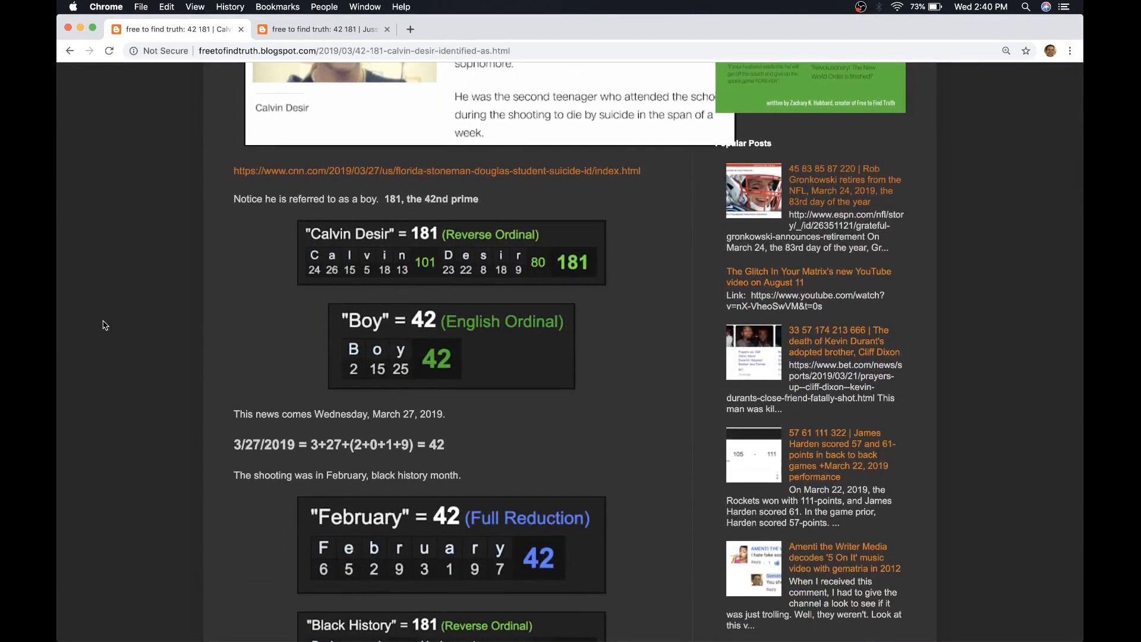
scroll(down, 3)
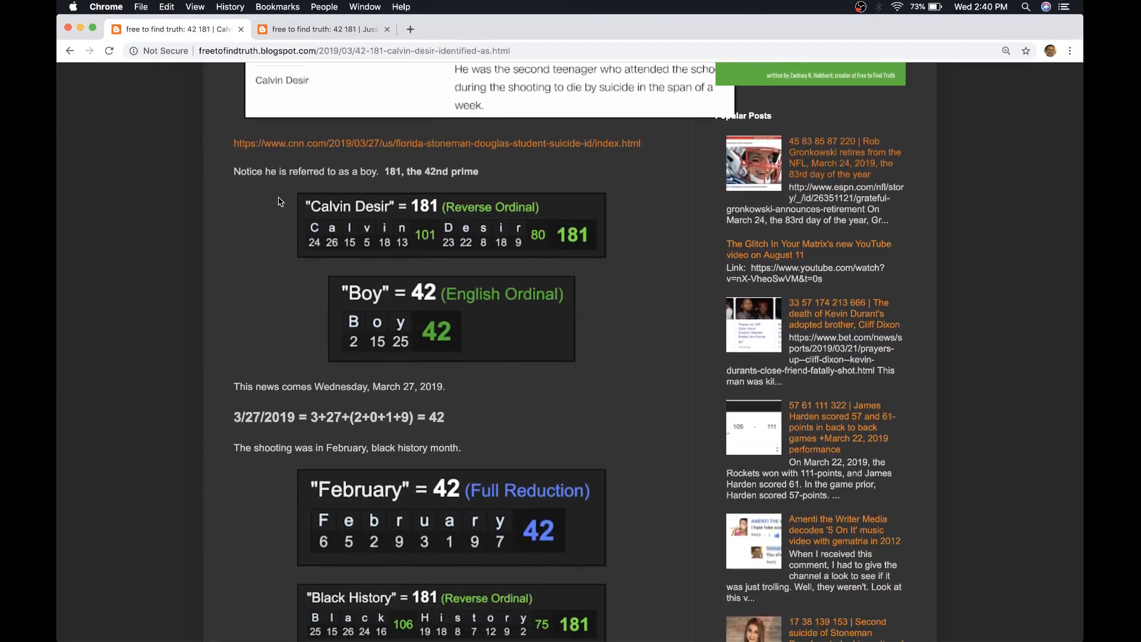
mouse_move(426, 217)
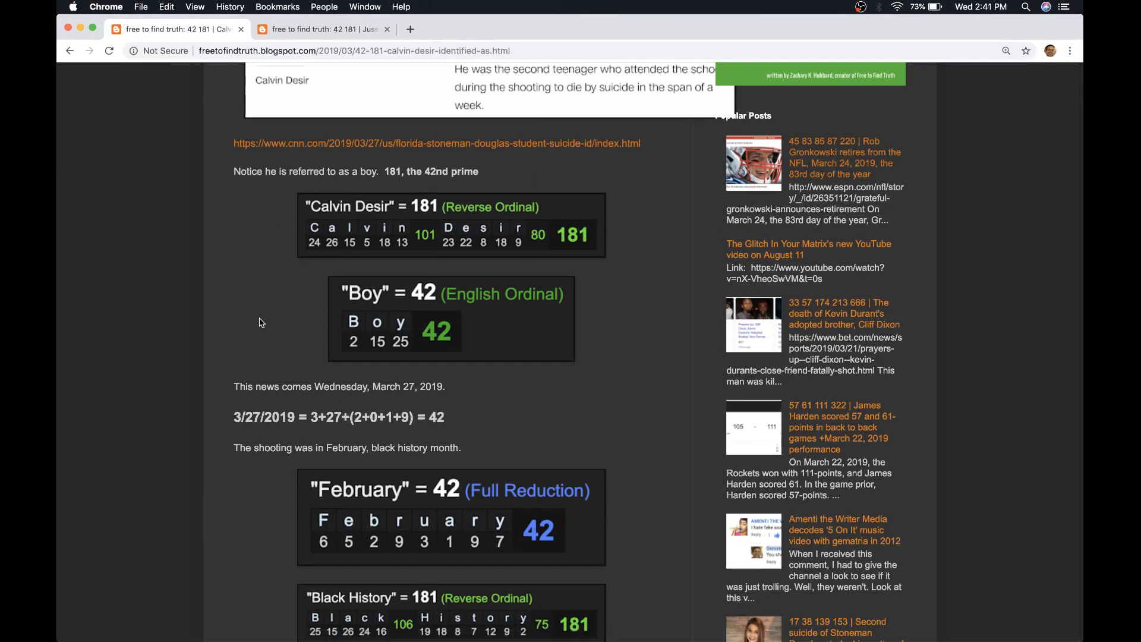
scroll(down, 3)
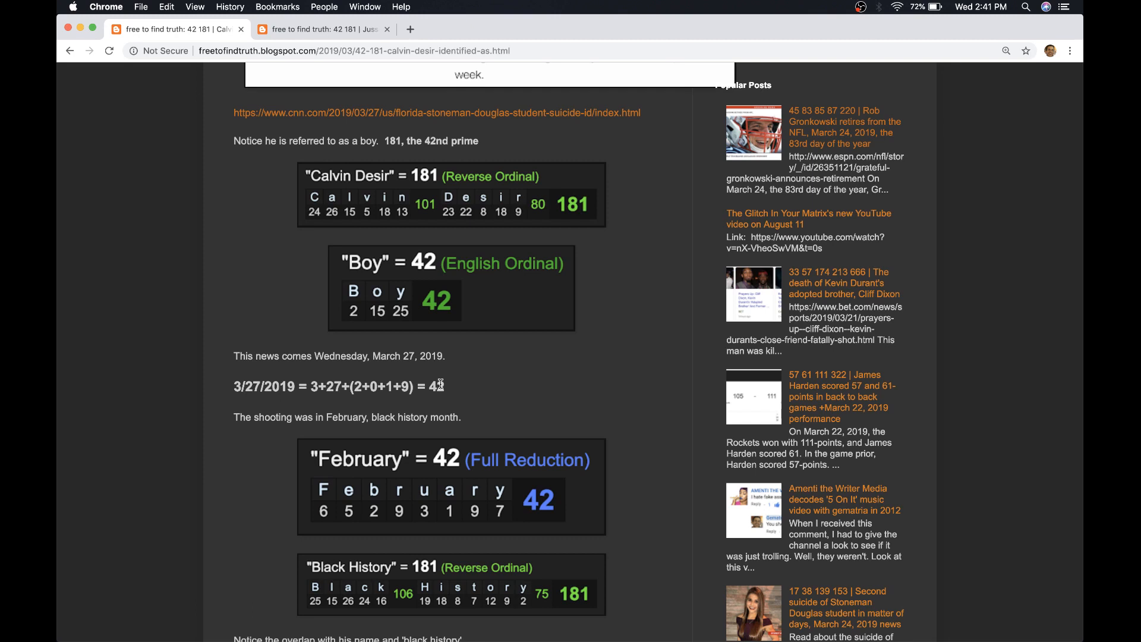
mouse_move(202, 407)
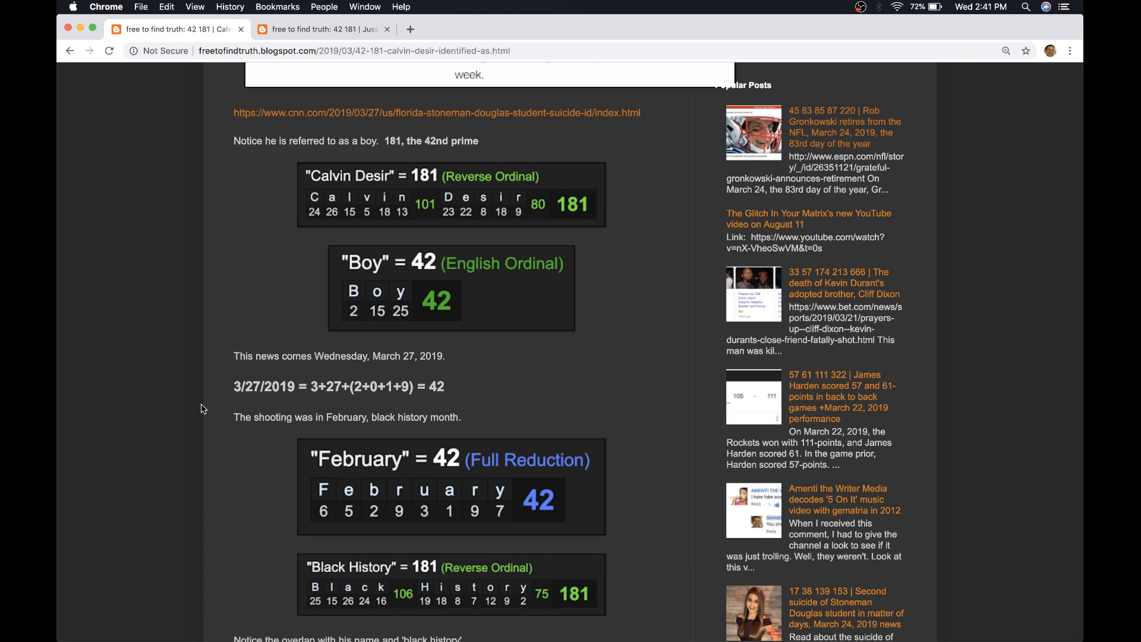
scroll(down, 3)
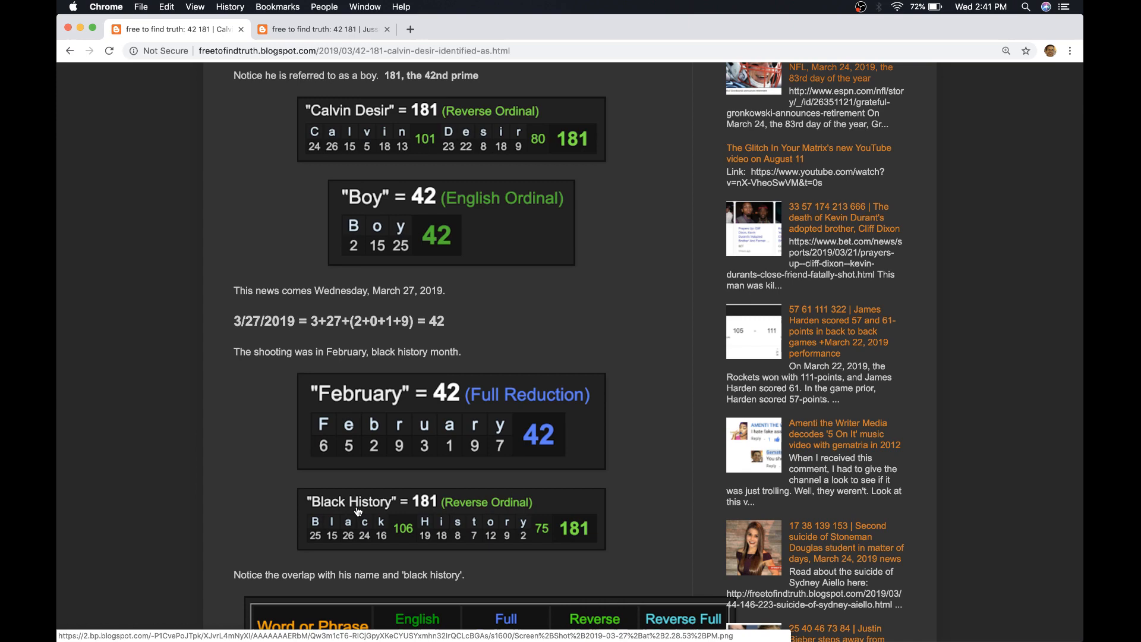
mouse_move(251, 465)
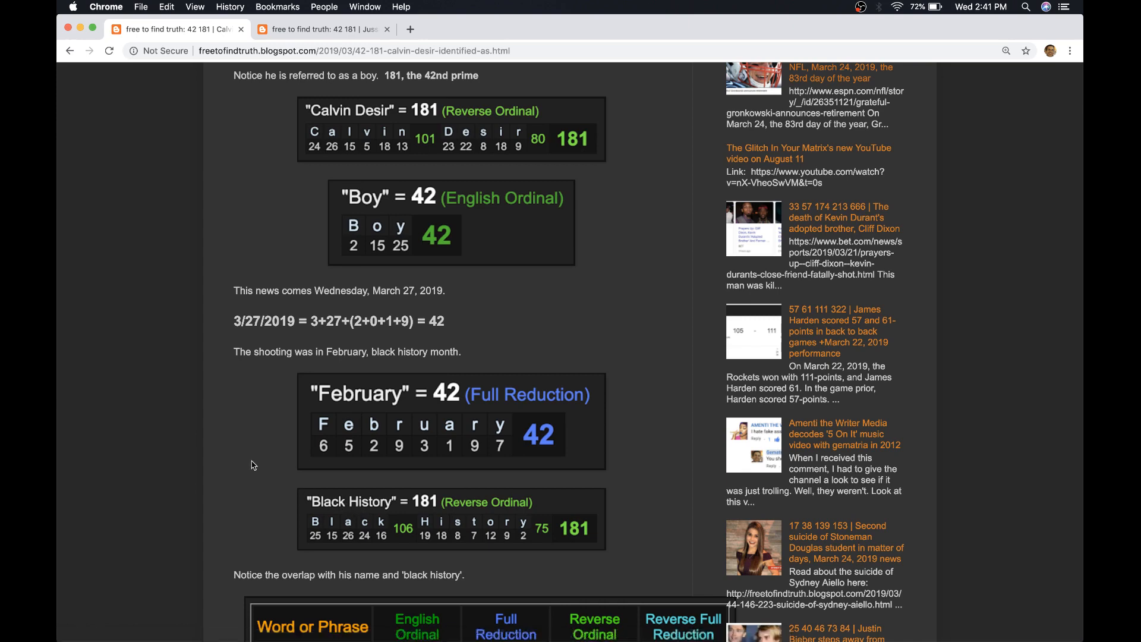
mouse_move(240, 449)
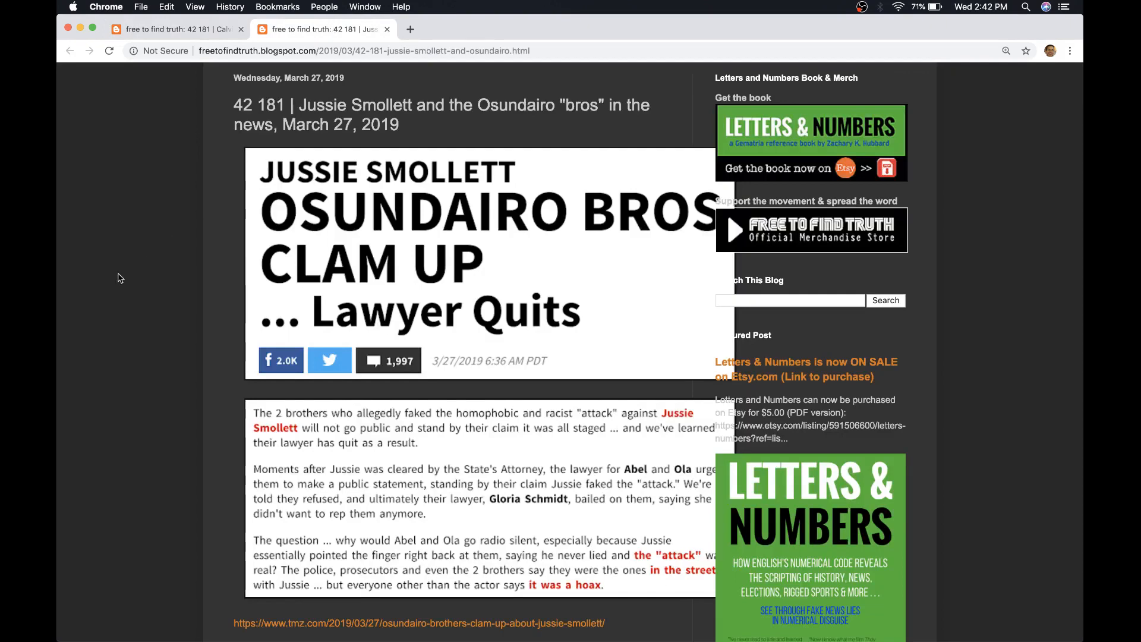
click(478, 250)
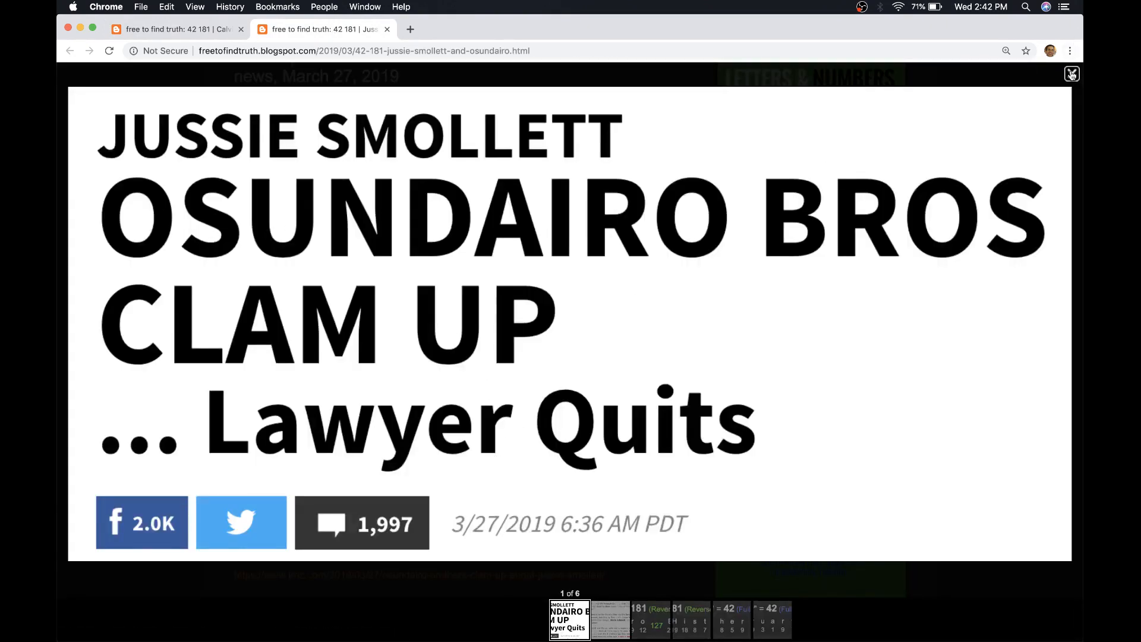
scroll(down, 3)
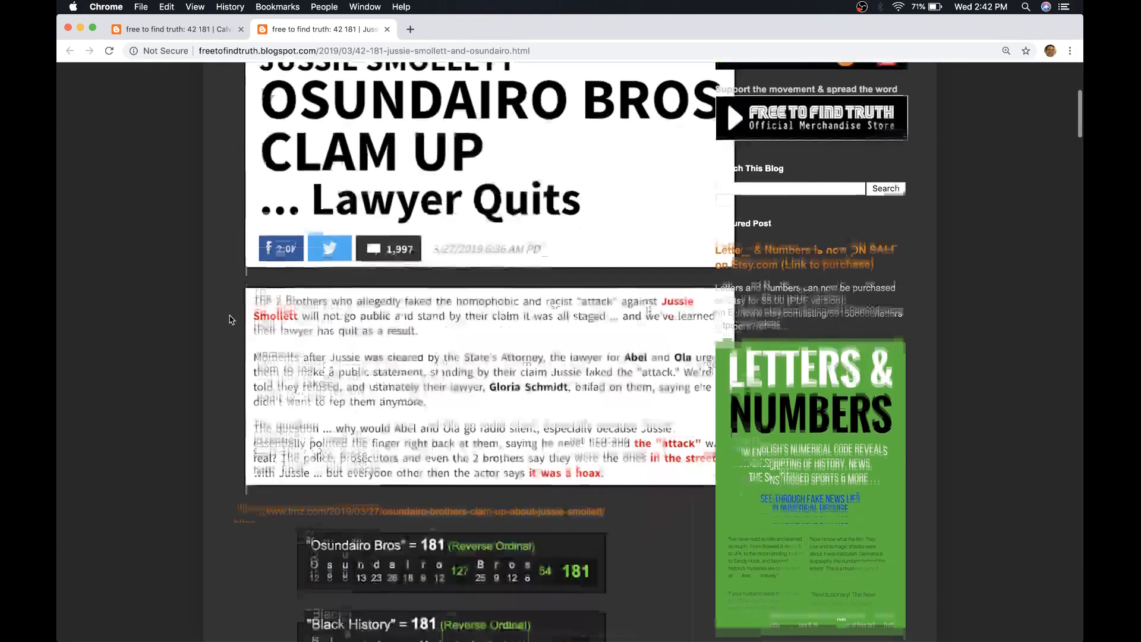
scroll(down, 3)
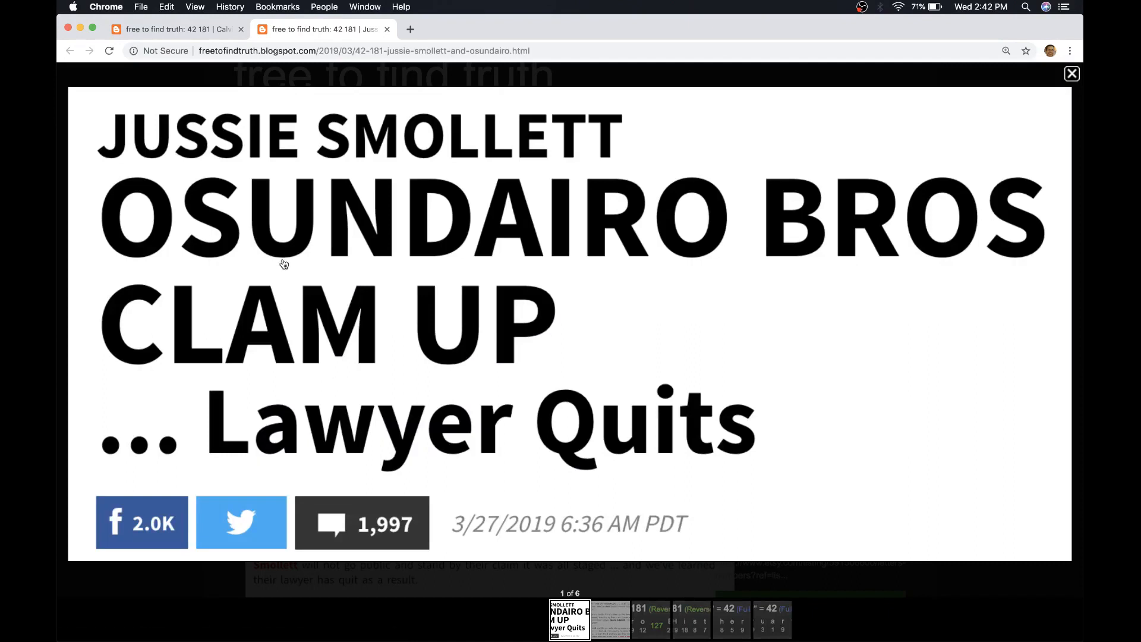
mouse_move(653, 228)
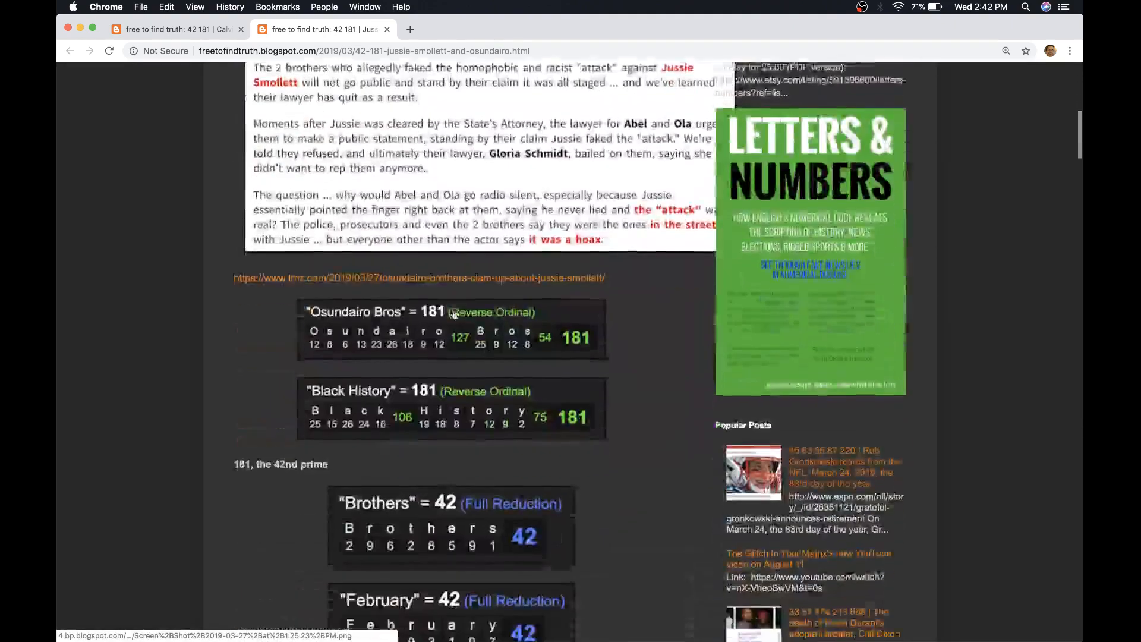
scroll(down, 3)
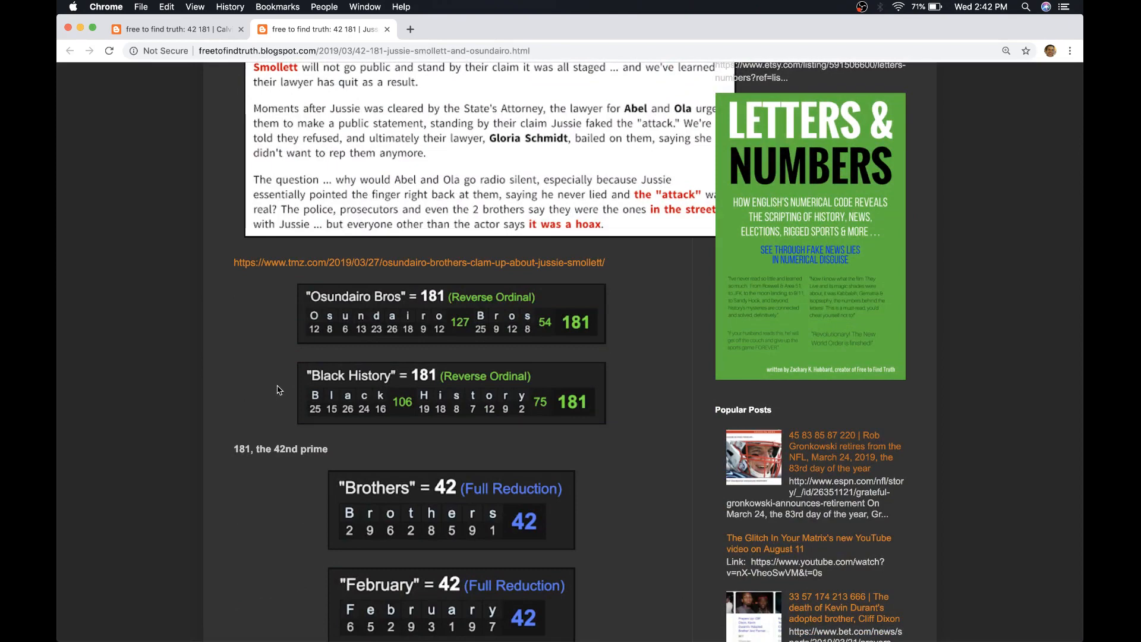
scroll(down, 3)
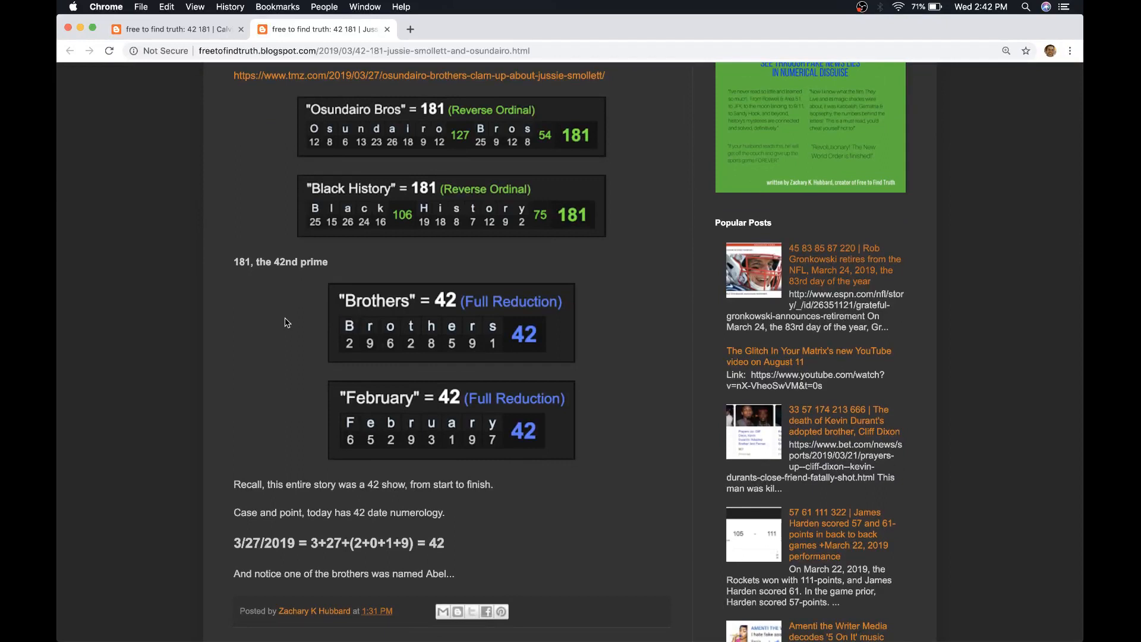
mouse_move(300, 325)
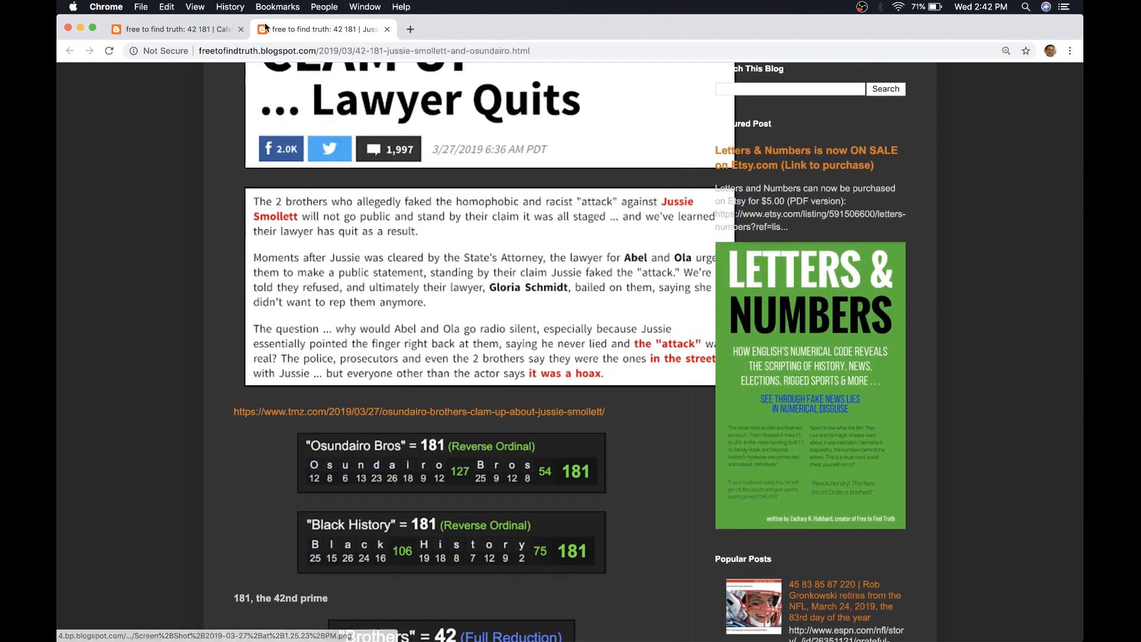
Step: Return to the Calvin Desir post and scroll down to its word-or-phrase comparison table
click(174, 28)
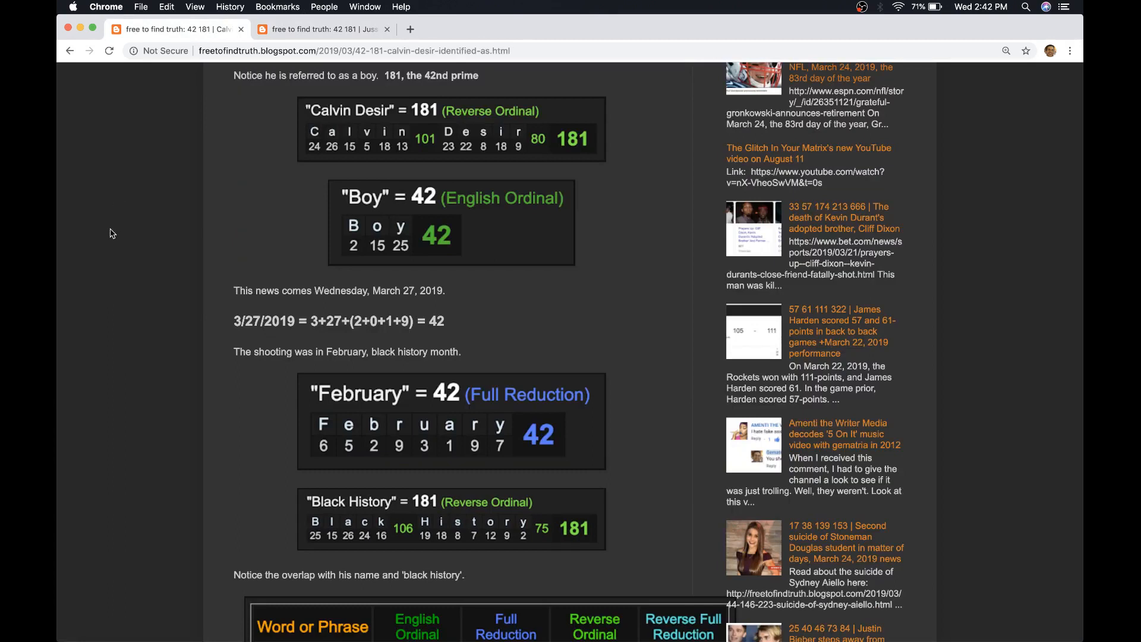
scroll(down, 3)
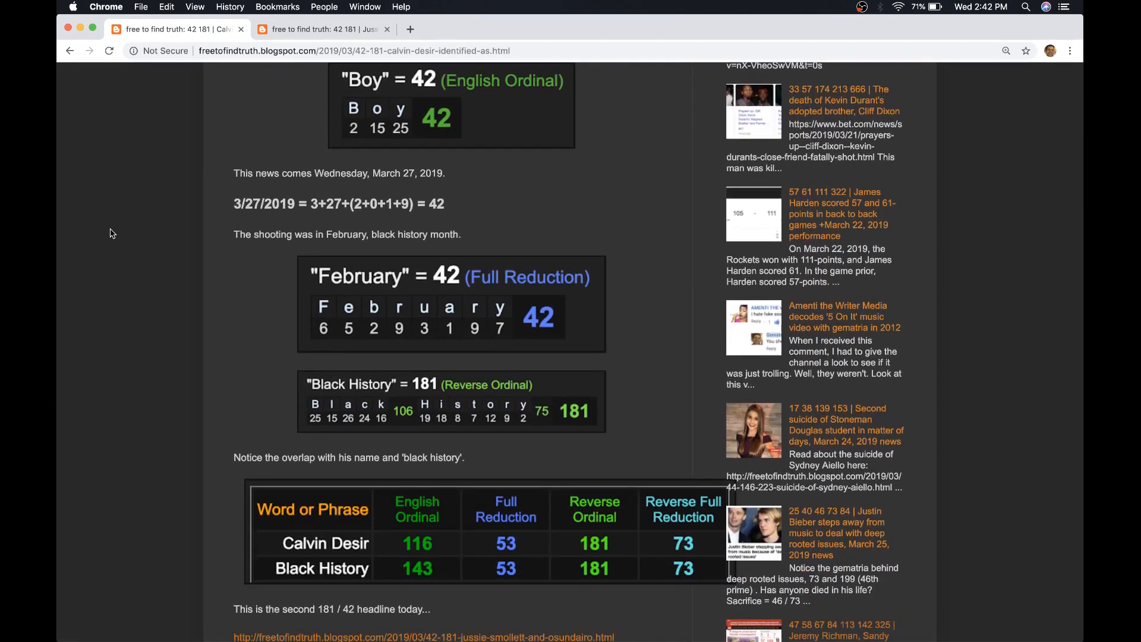
scroll(down, 3)
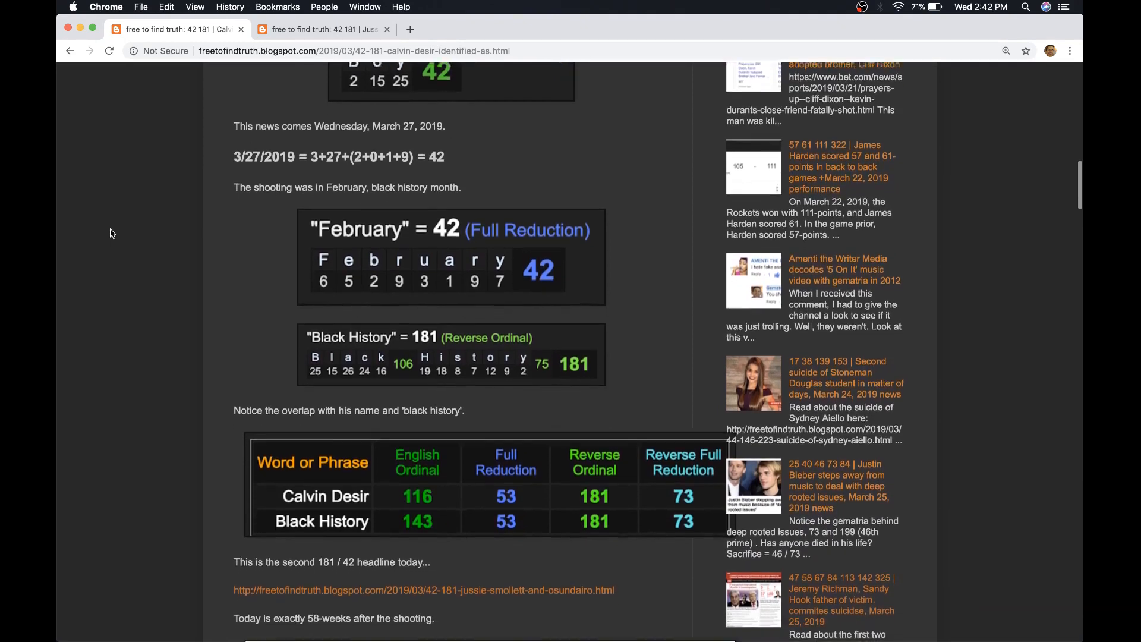
scroll(down, 3)
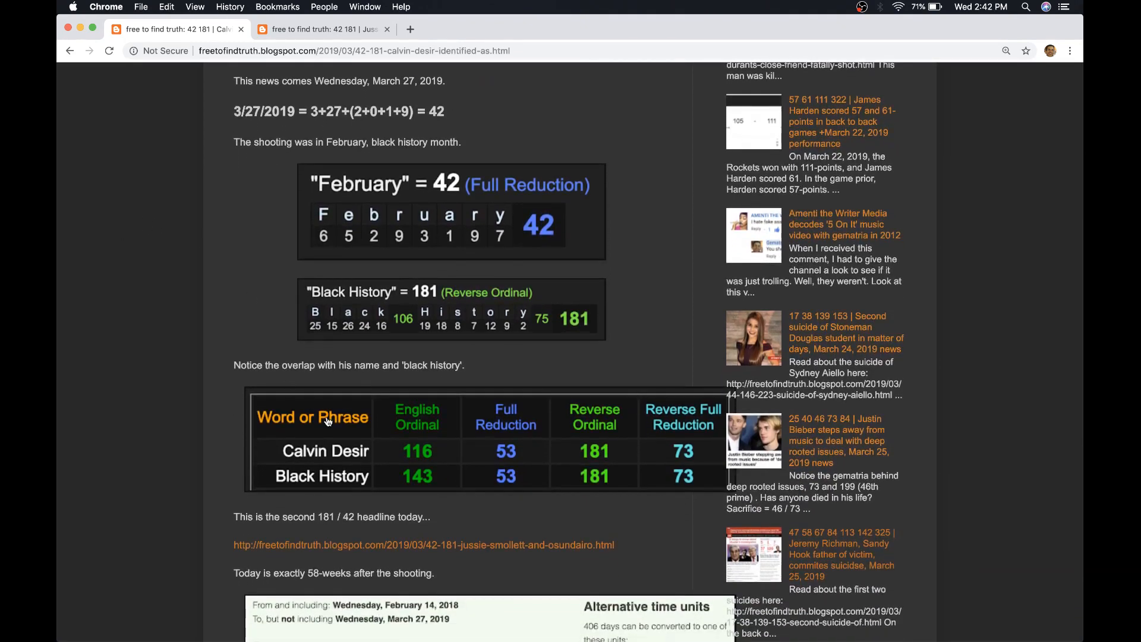
click(328, 421)
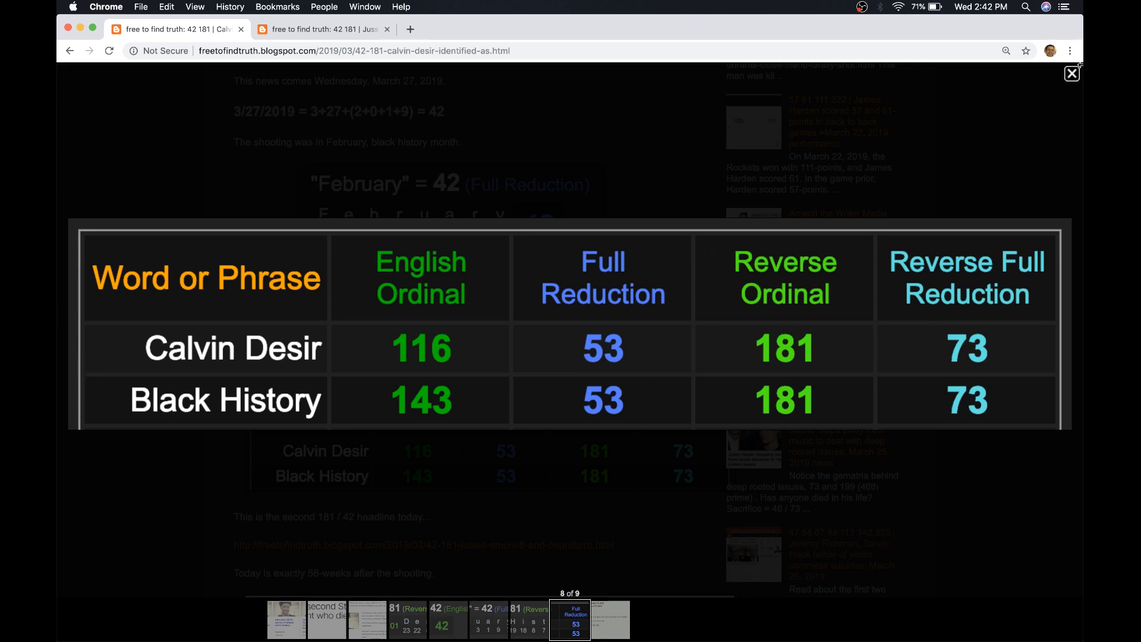
click(1071, 73)
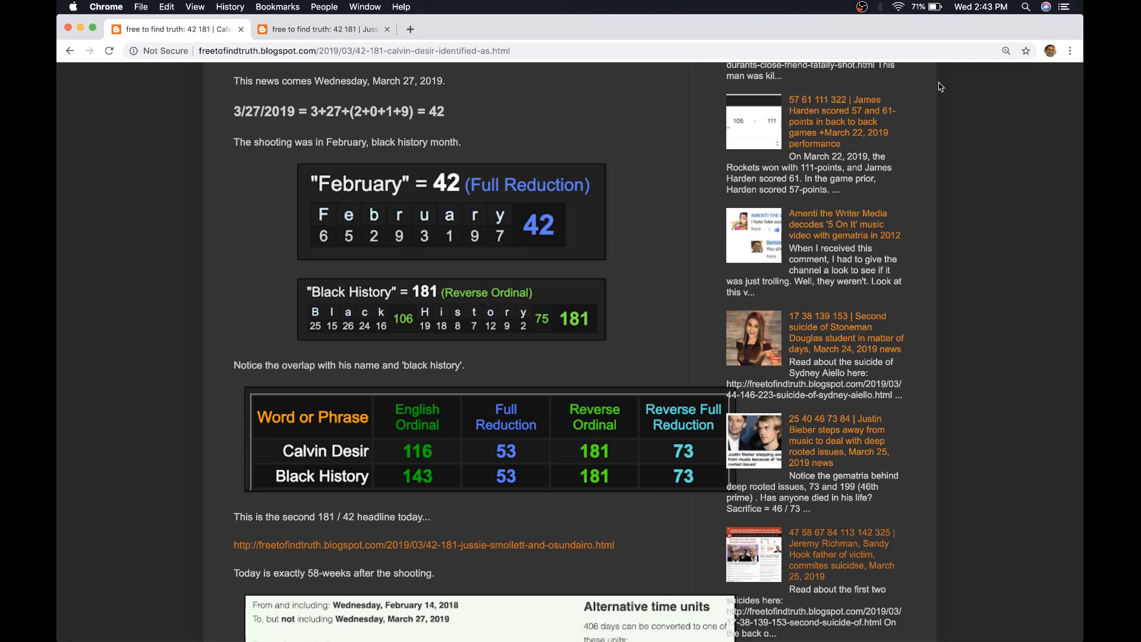
scroll(down, 3)
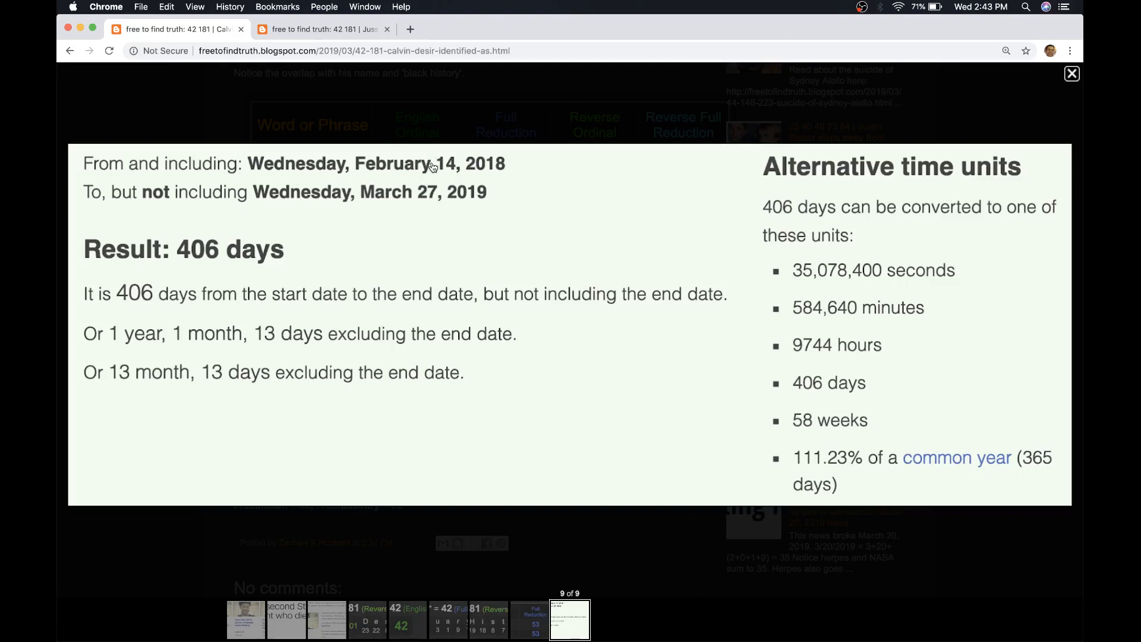
mouse_move(785, 407)
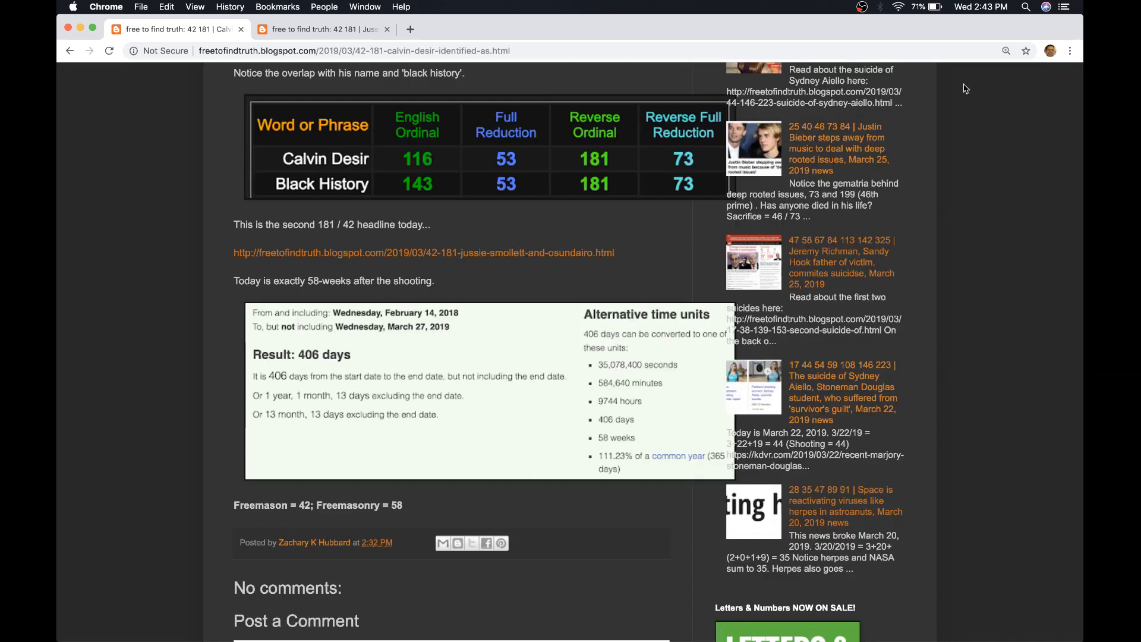
mouse_move(154, 278)
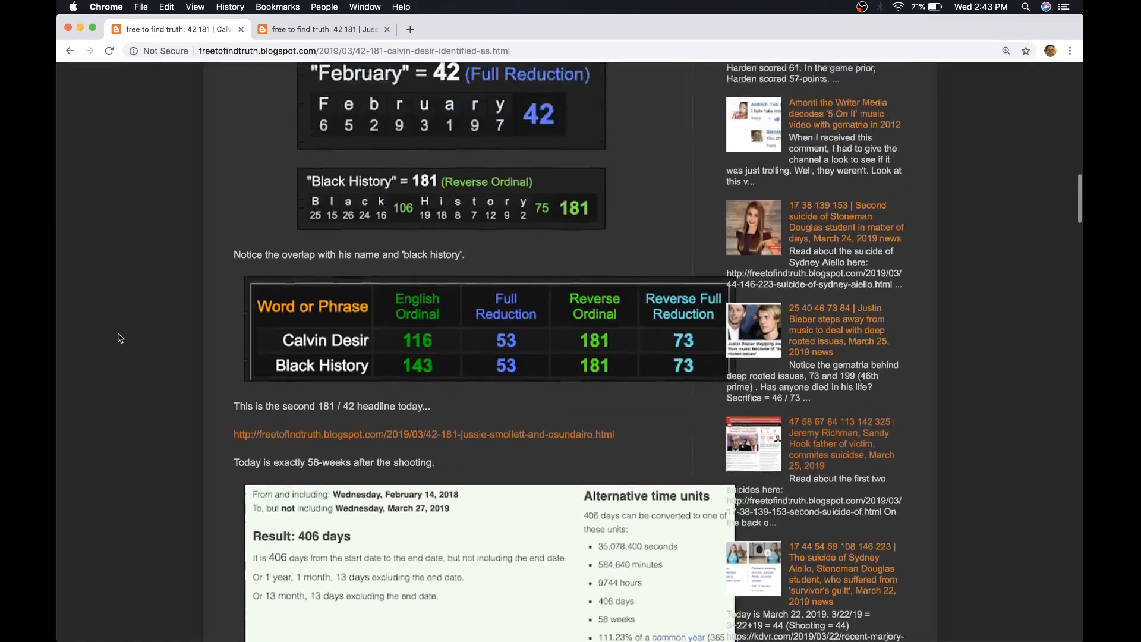
scroll(up, 3)
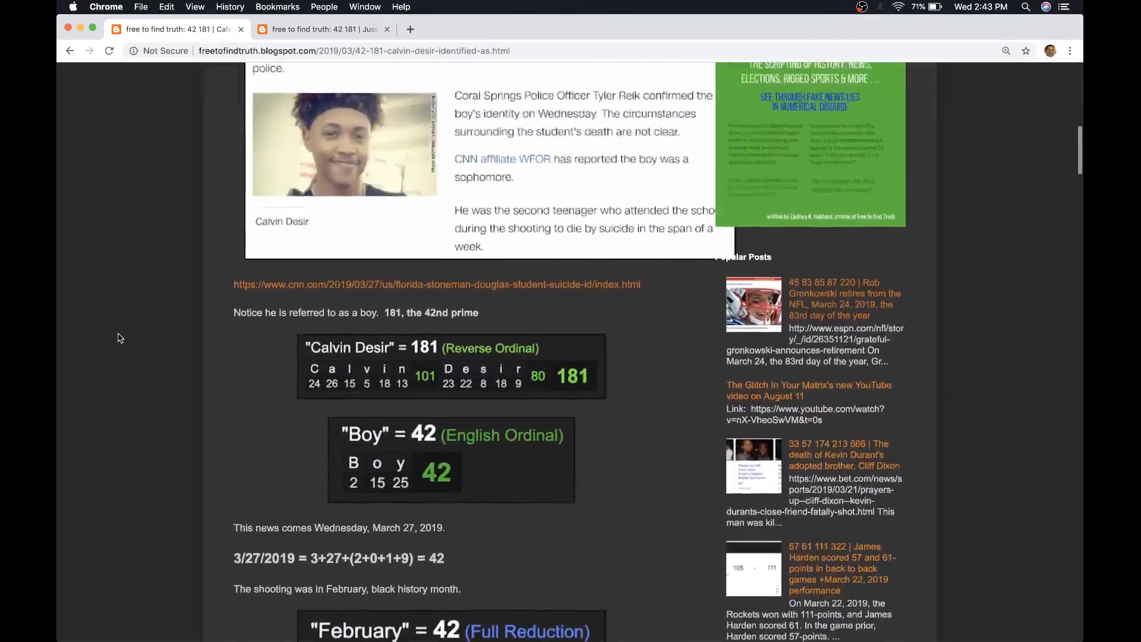
scroll(down, 3)
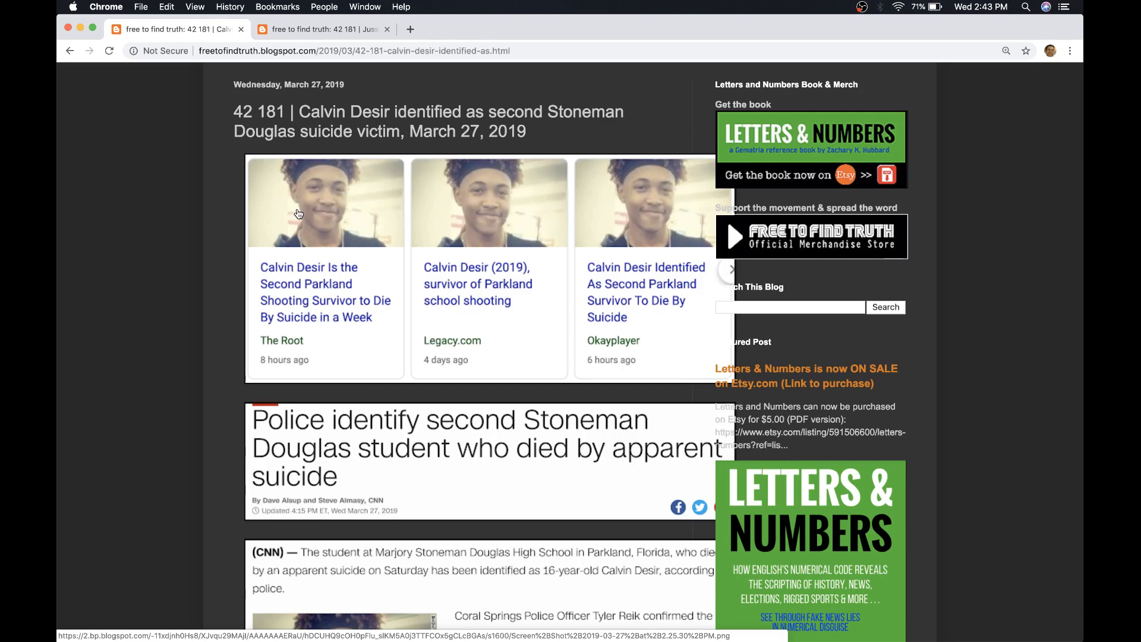
Step: Bring the OBS window forward over the browser to reach the recording controls
scroll(down, 3)
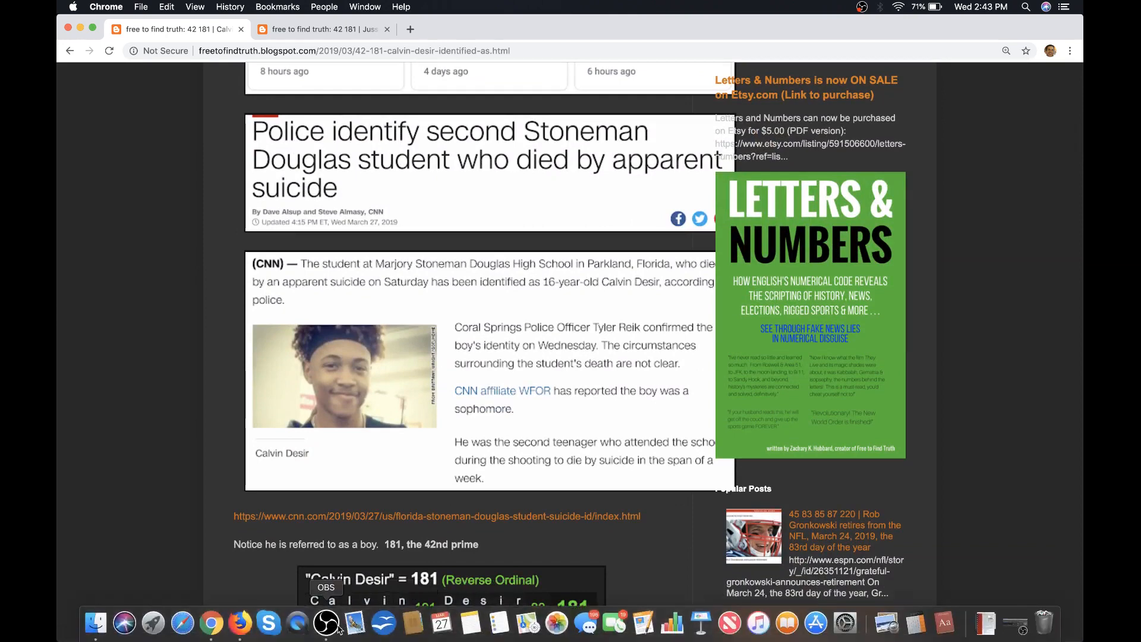
click(325, 622)
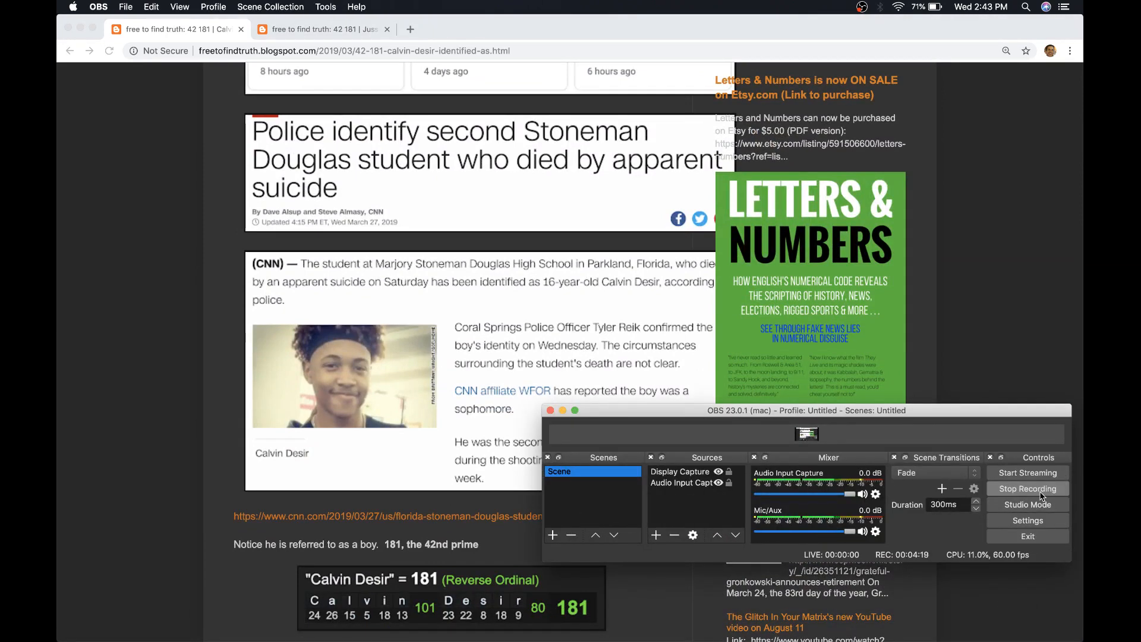